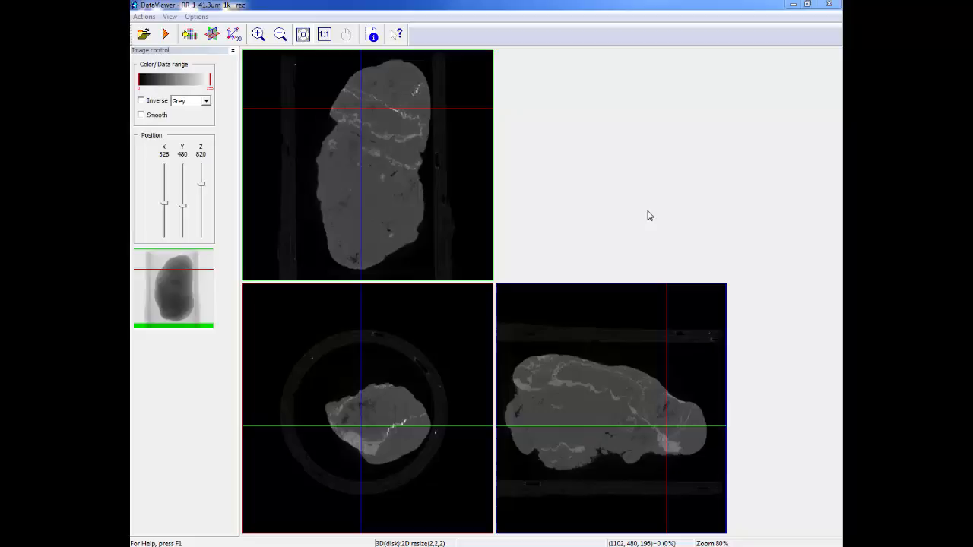
{"action": "mouse_move", "coordinate": [369, 163]}
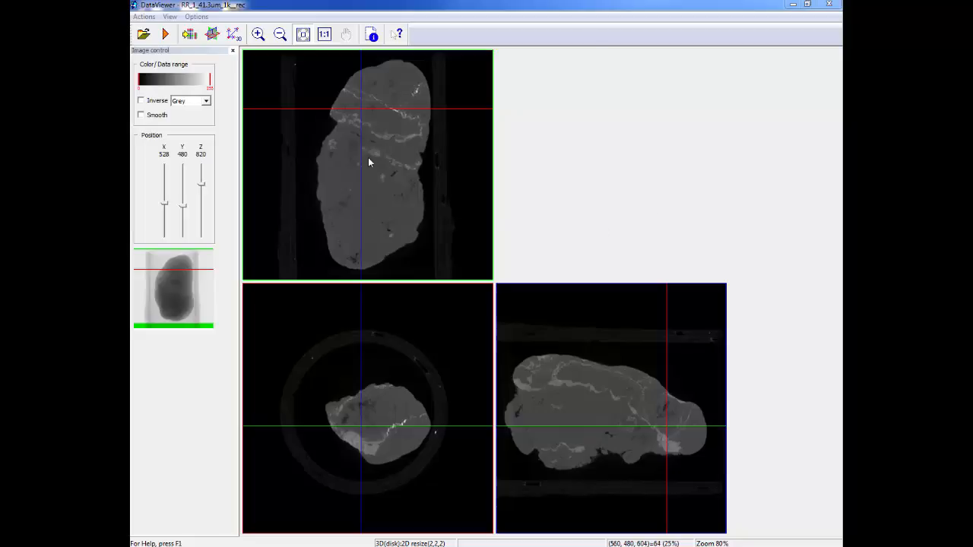
{"action": "mouse_move", "coordinate": [369, 180]}
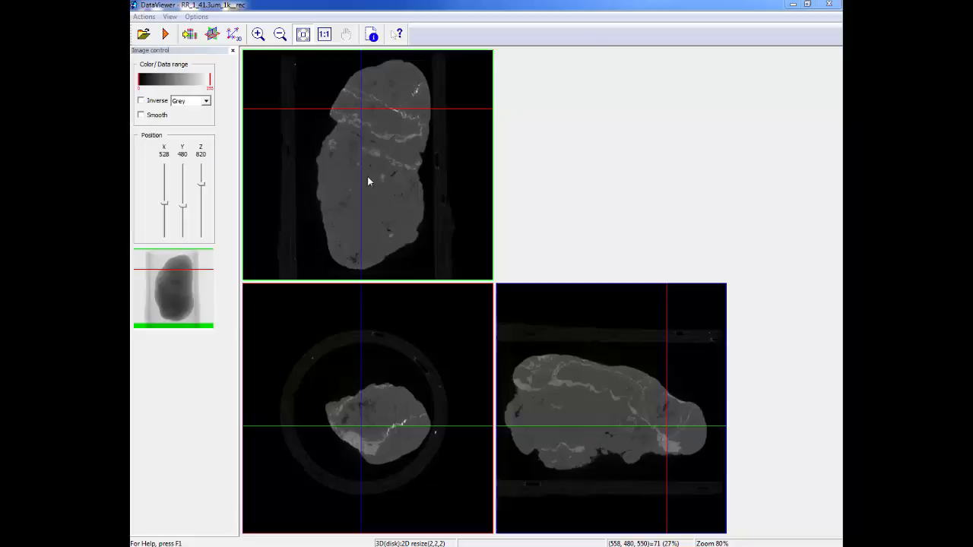
{"action": "mouse_move", "coordinate": [362, 369]}
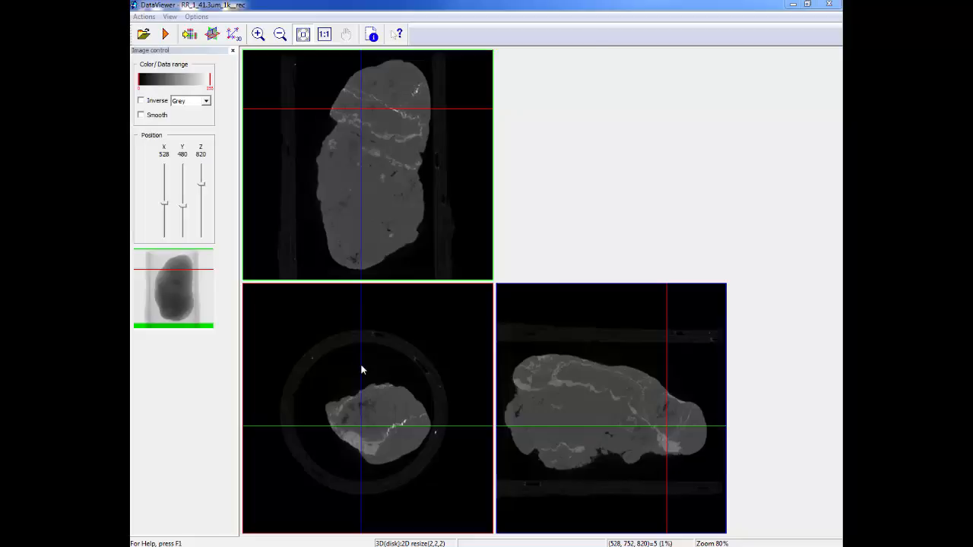
{"action": "mouse_move", "coordinate": [634, 447]}
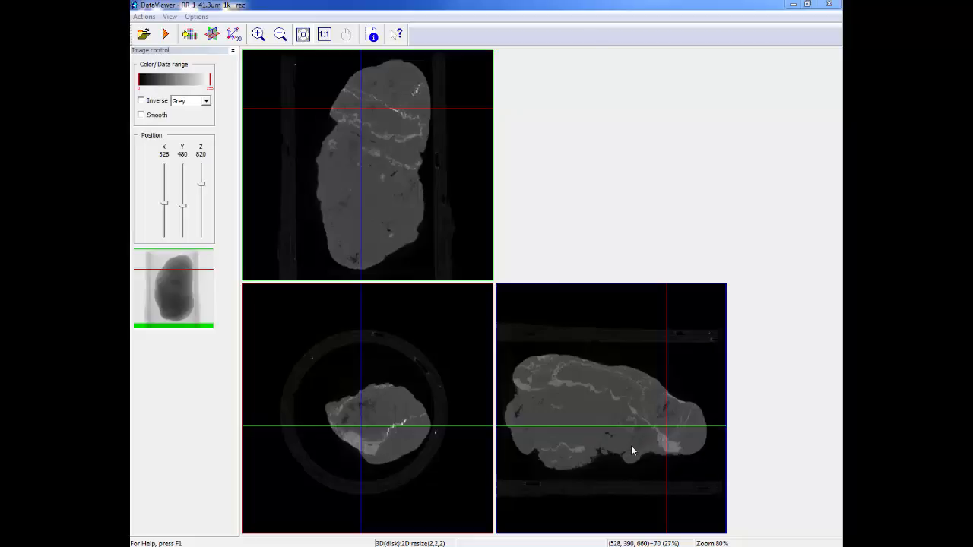
Reposition the crosshair so the slice views sit at X 634 and Z 422.
{"action": "left_click", "coordinate": [589, 407]}
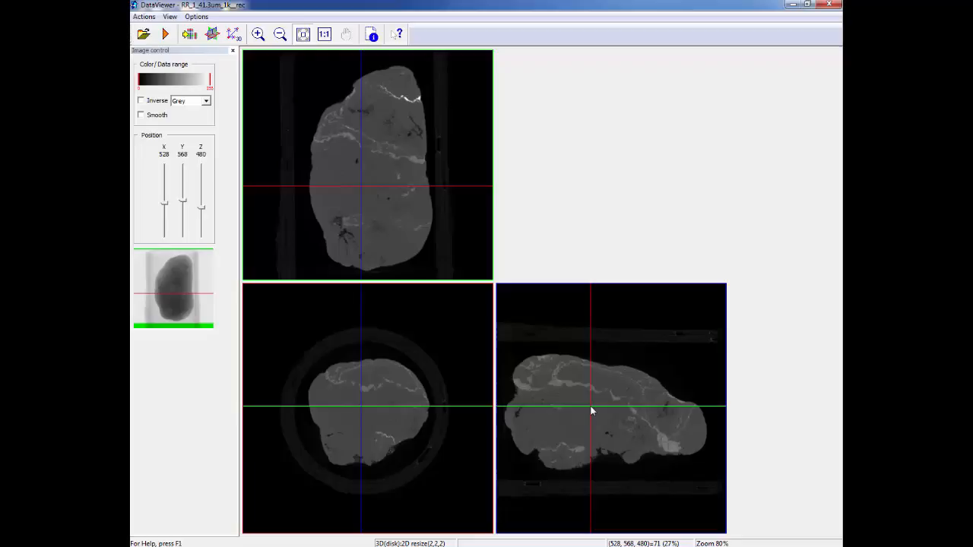
{"action": "mouse_move", "coordinate": [392, 188]}
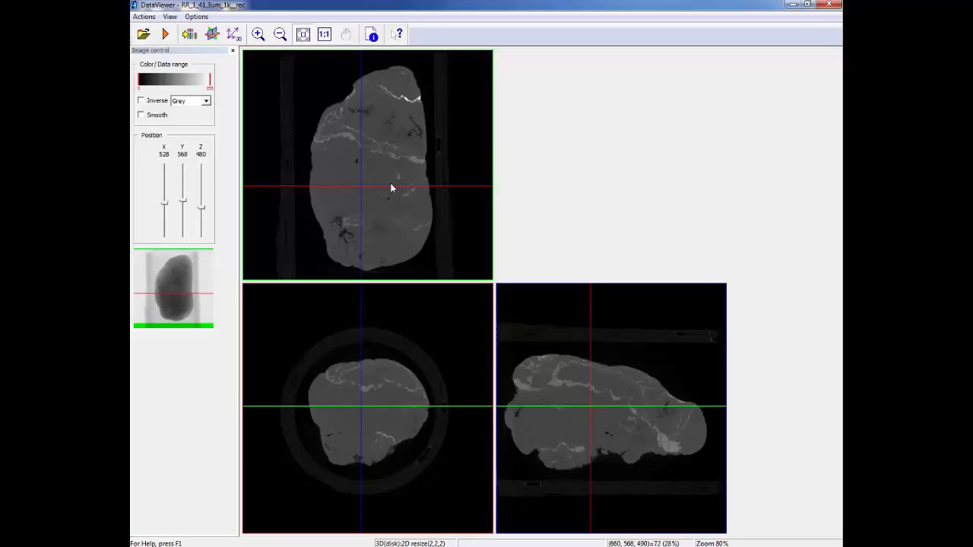
{"action": "left_click", "coordinate": [385, 201]}
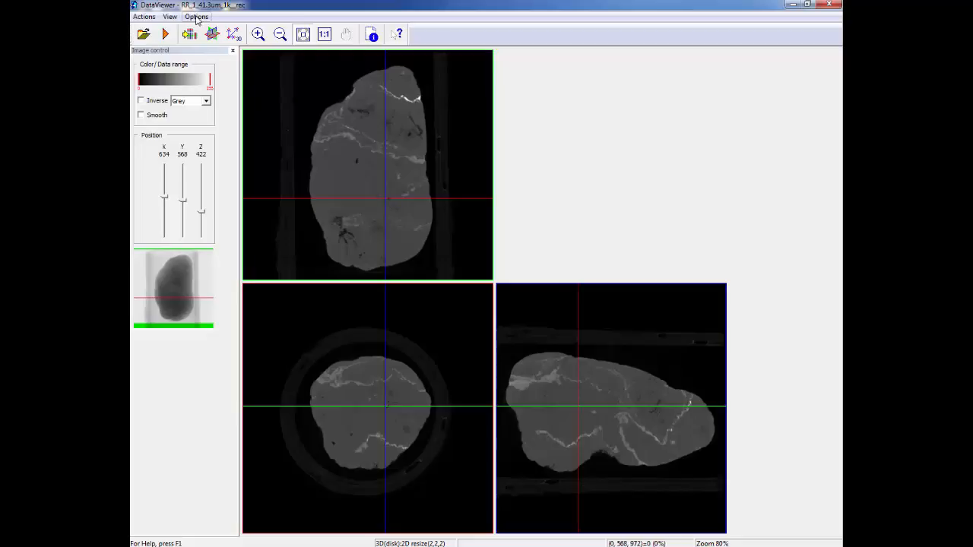
{"action": "left_click", "coordinate": [196, 16]}
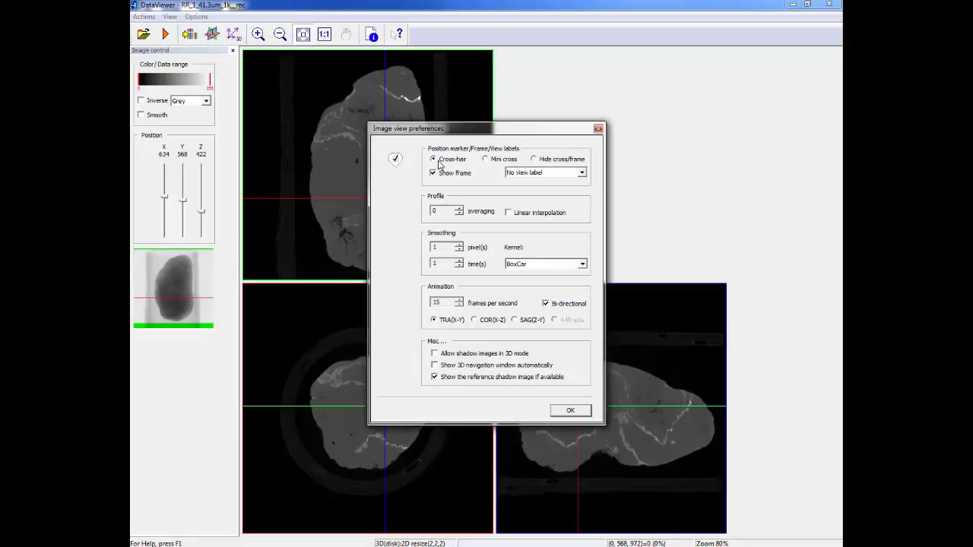
Select full cross-hair position markers, with slices now at X 462 and Z 700.
{"action": "left_click", "coordinate": [570, 410]}
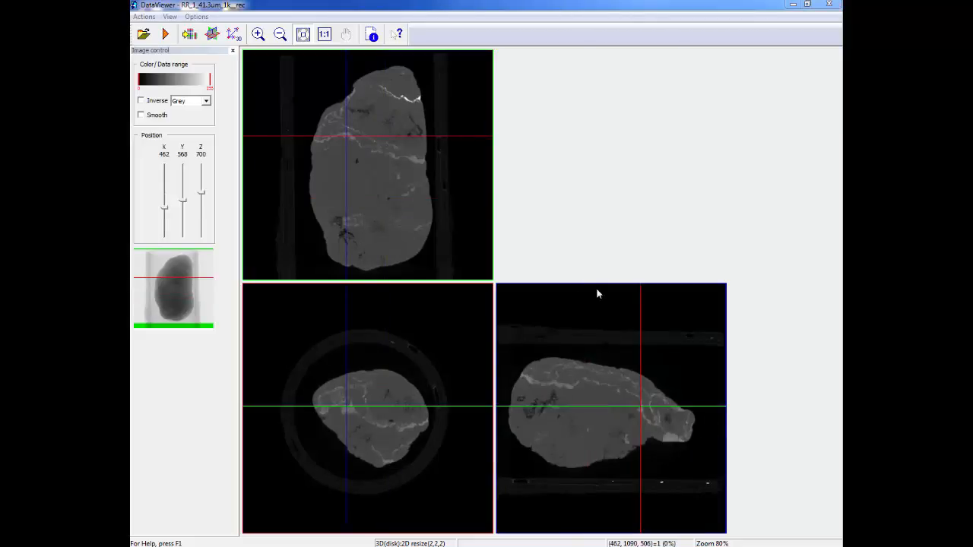
{"action": "mouse_move", "coordinate": [524, 257]}
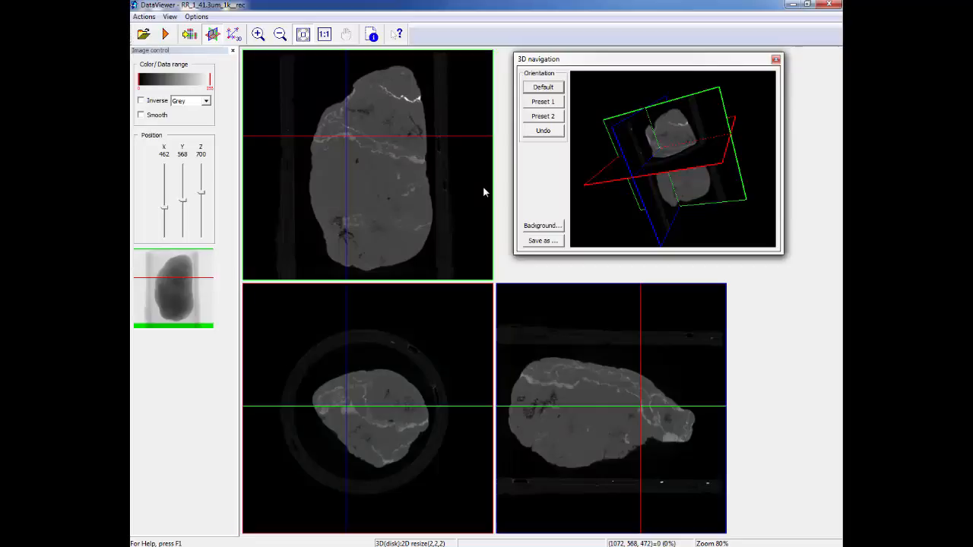
{"action": "mouse_move", "coordinate": [575, 202]}
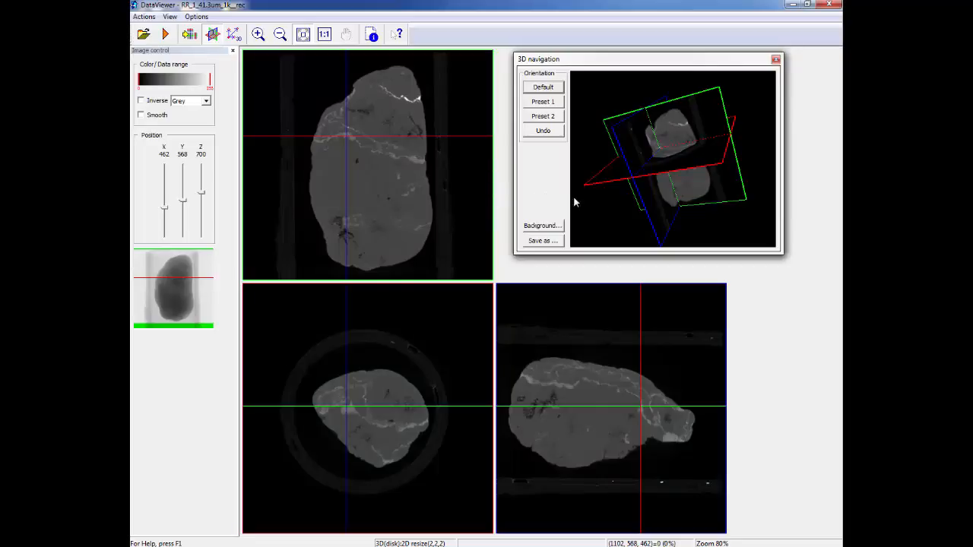
{"action": "mouse_move", "coordinate": [655, 207]}
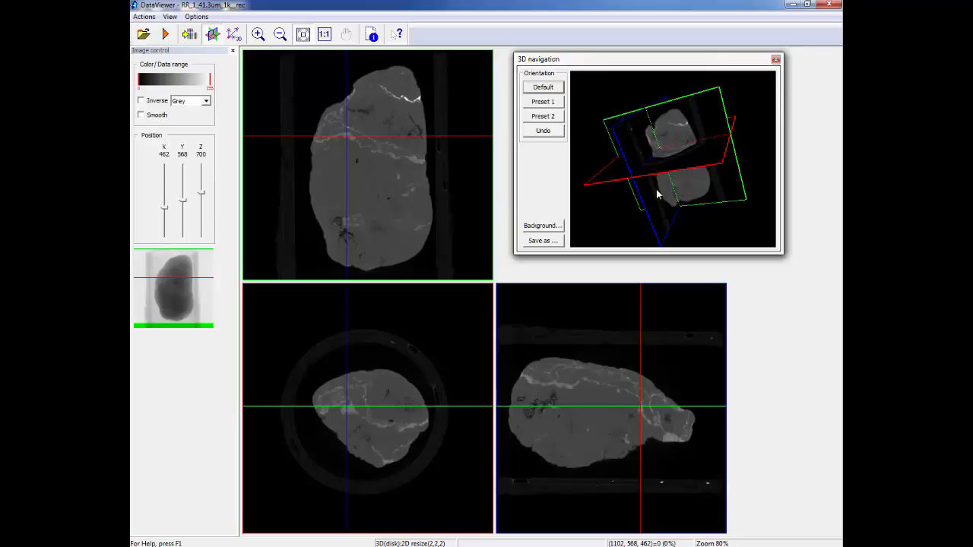
Rotate the 3D navigation view and drag the red slice plane down to Z 408.
{"action": "left_click_drag", "start_coordinate": [657, 194], "coordinate": [703, 193]}
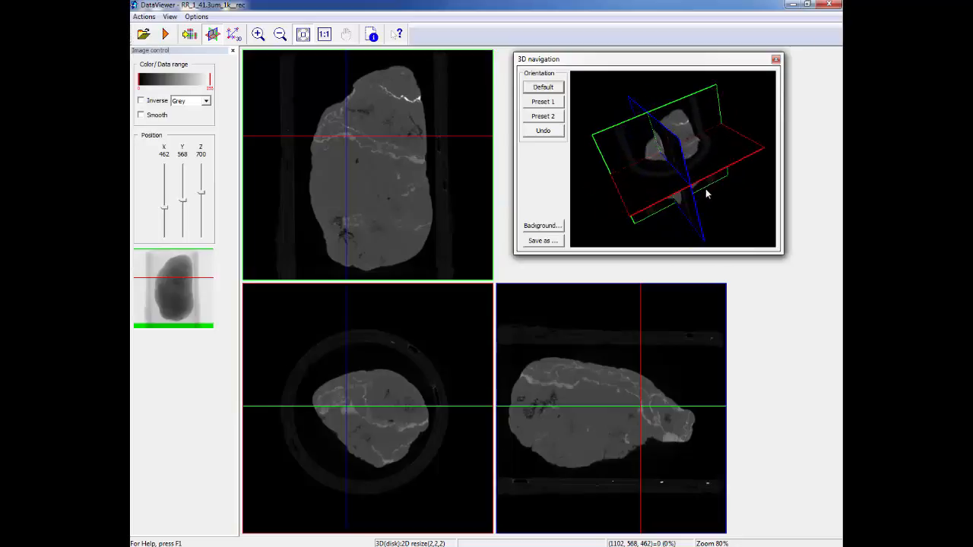
{"action": "left_click_drag", "start_coordinate": [703, 190], "coordinate": [692, 181]}
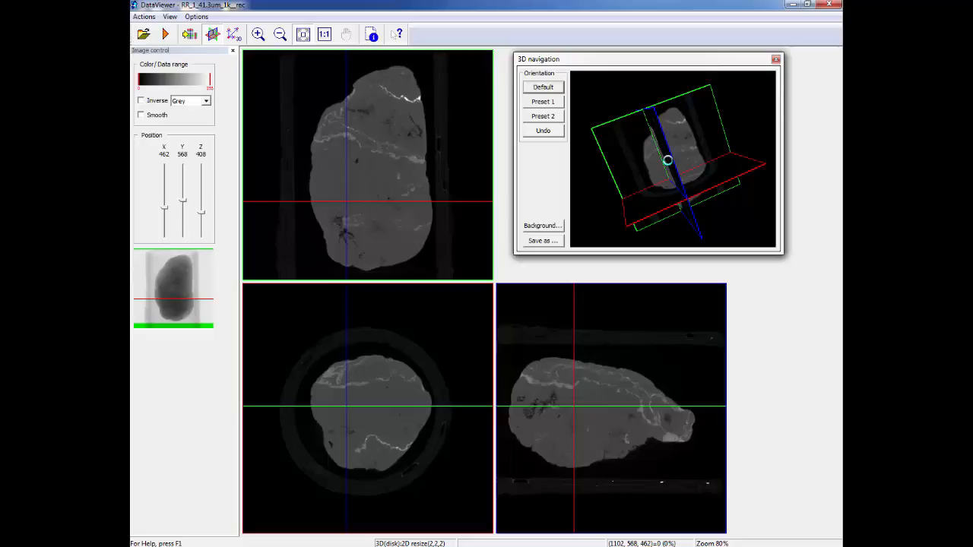
{"action": "left_click_drag", "start_coordinate": [666, 159], "coordinate": [690, 181]}
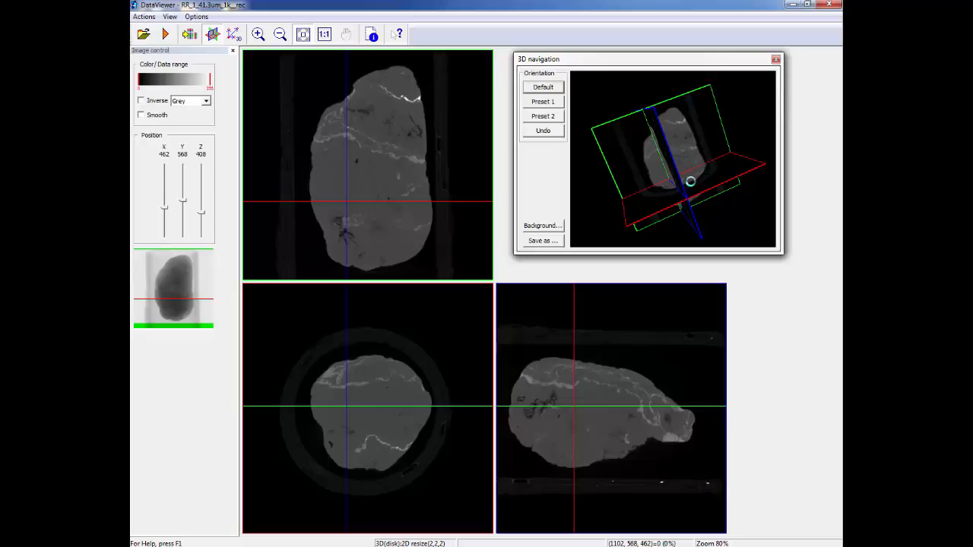